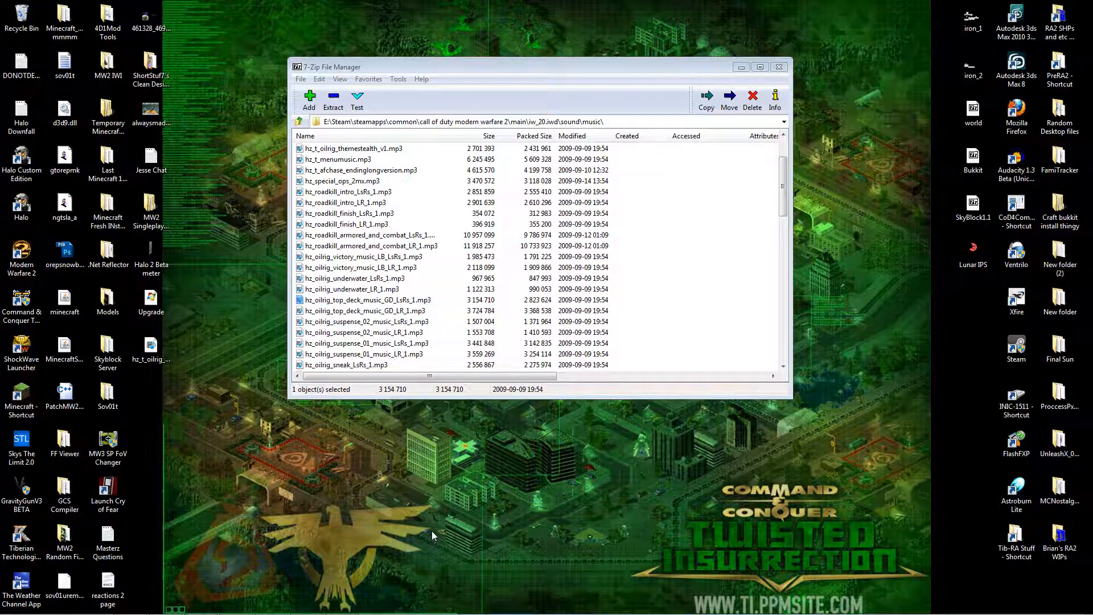
Create a desktop folder named sounds with a subfolder named music inside it
left_click(107, 391)
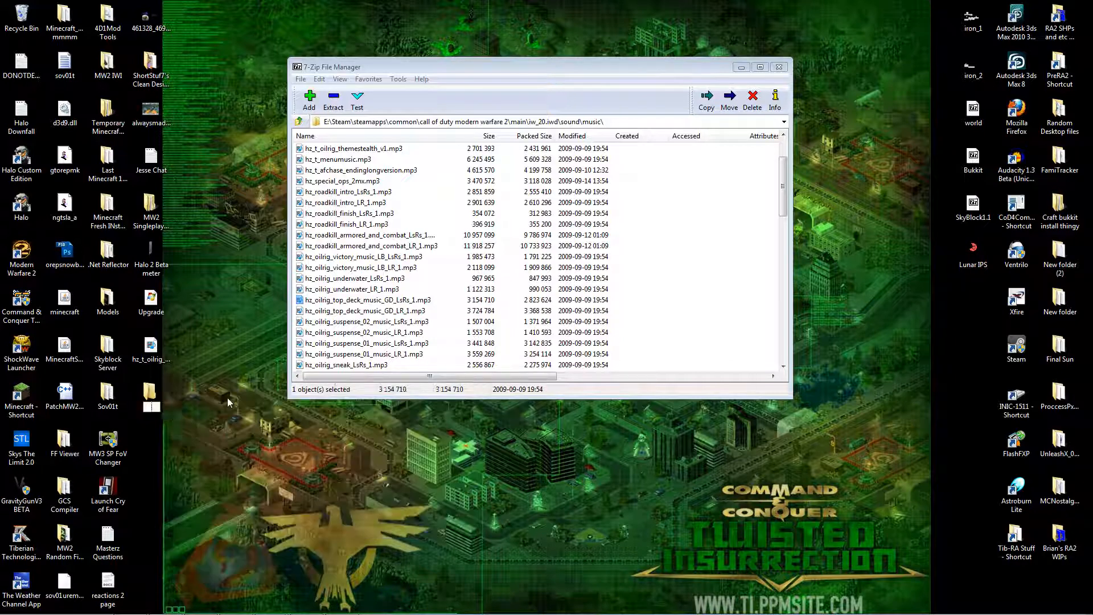
mouse_move(203, 391)
type("sounds")
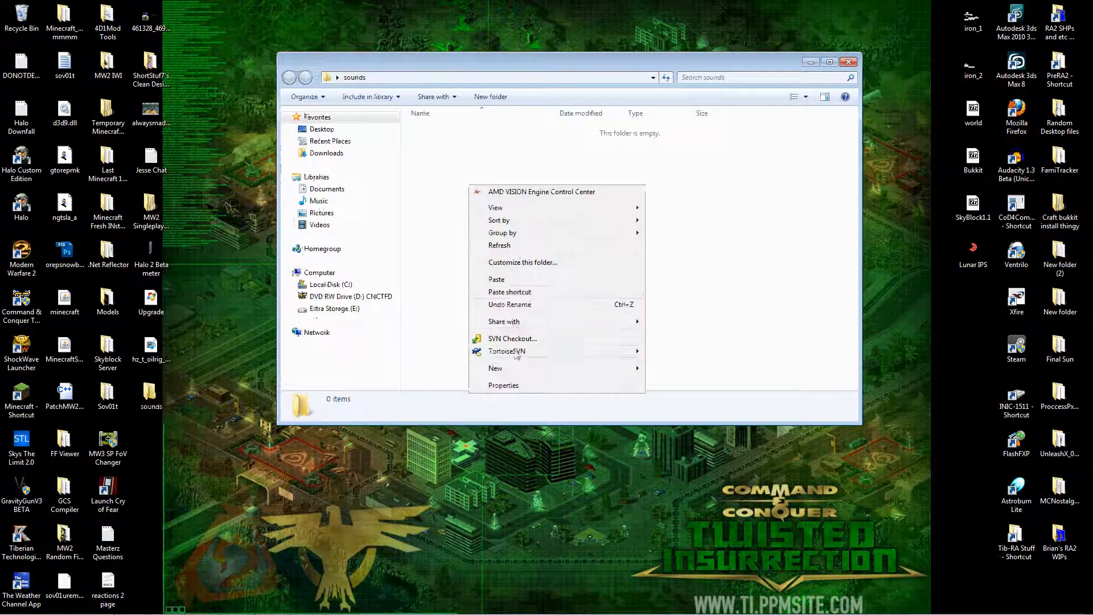
left_click(496, 368)
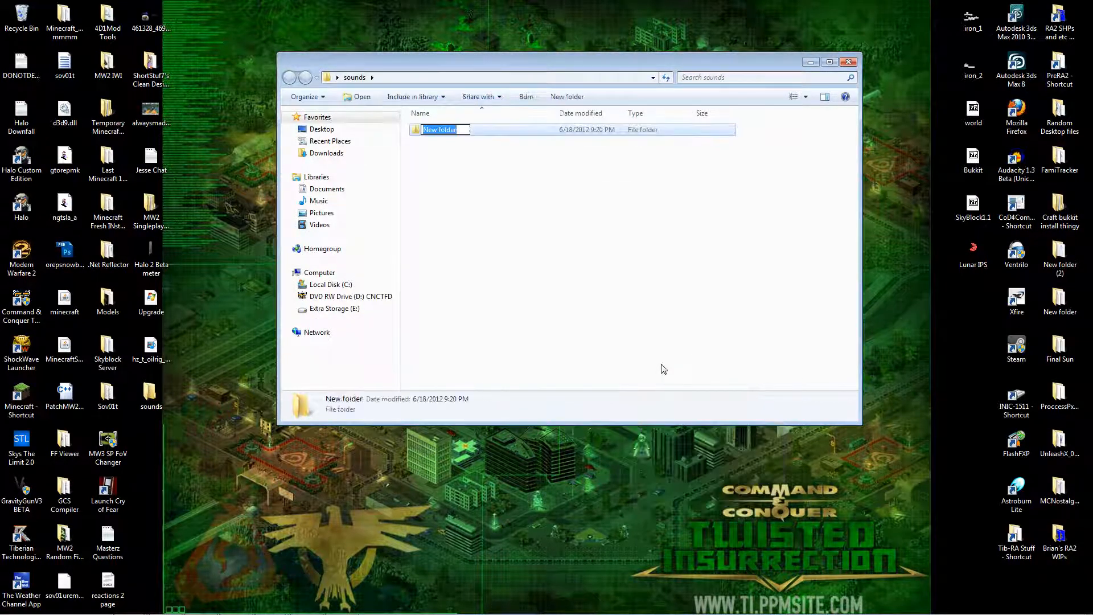
type("music\\")
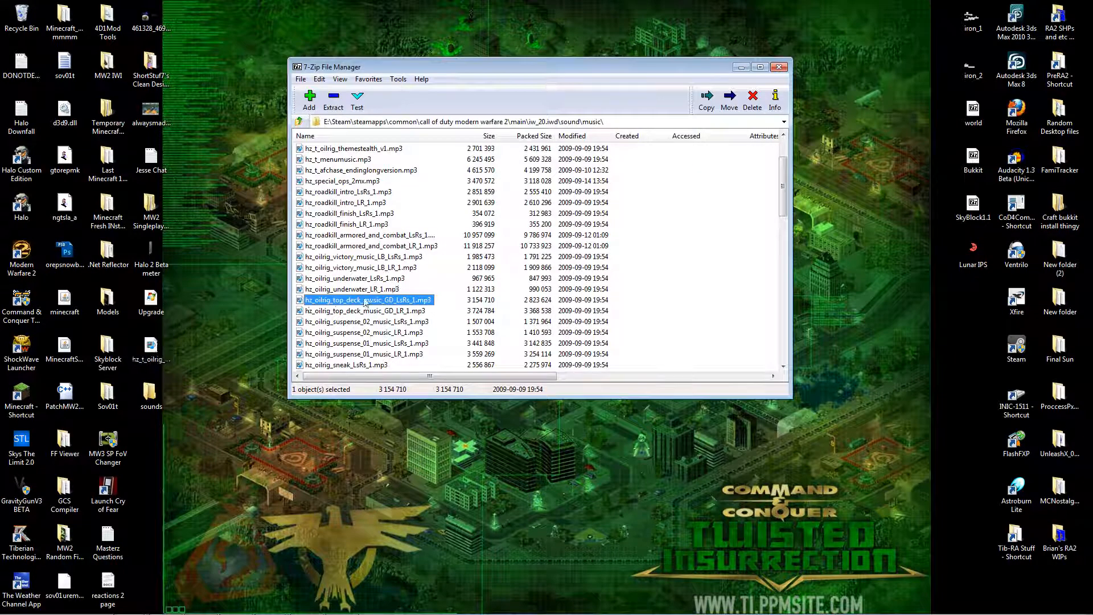
scroll("up", 3)
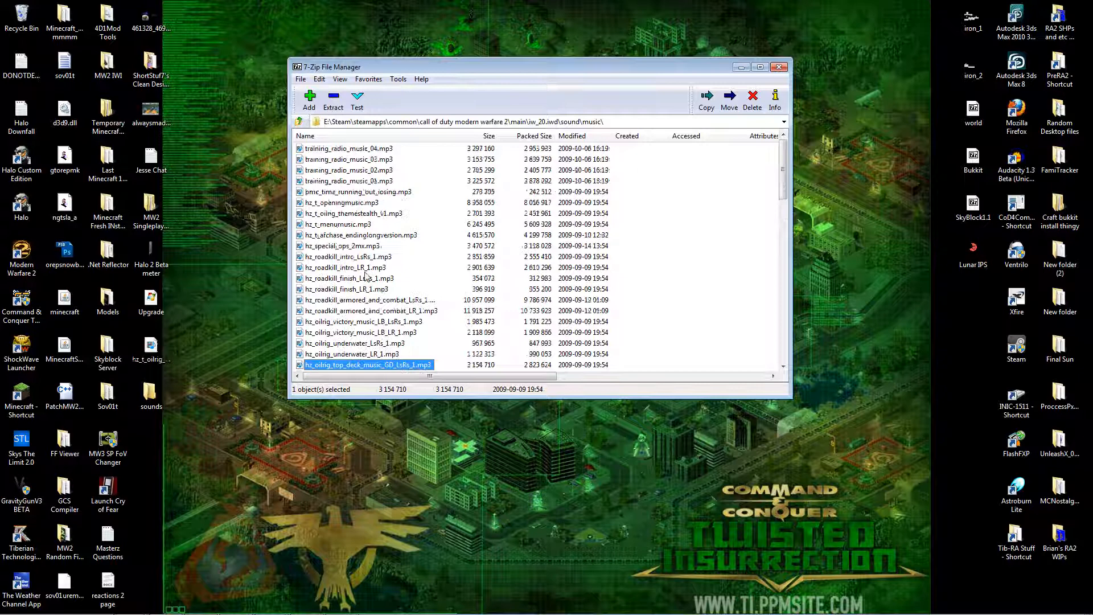
scroll("down", 3)
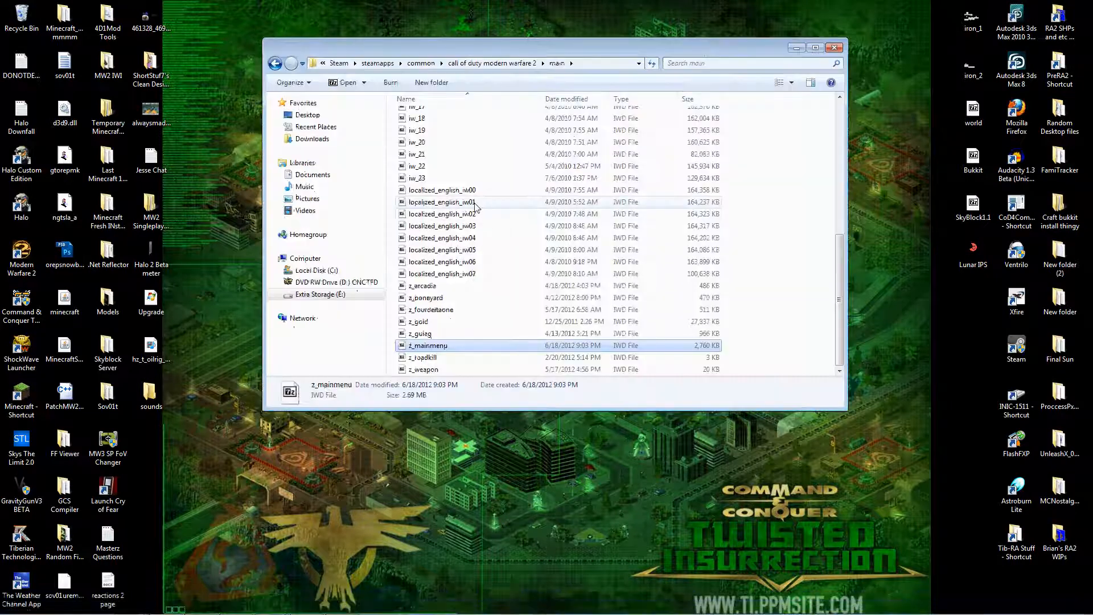
Check iw_20 in the MW2 main folder and start renaming the desktop mp3 to hz_t_oilrig_themestealth_v1
scroll("up", 3)
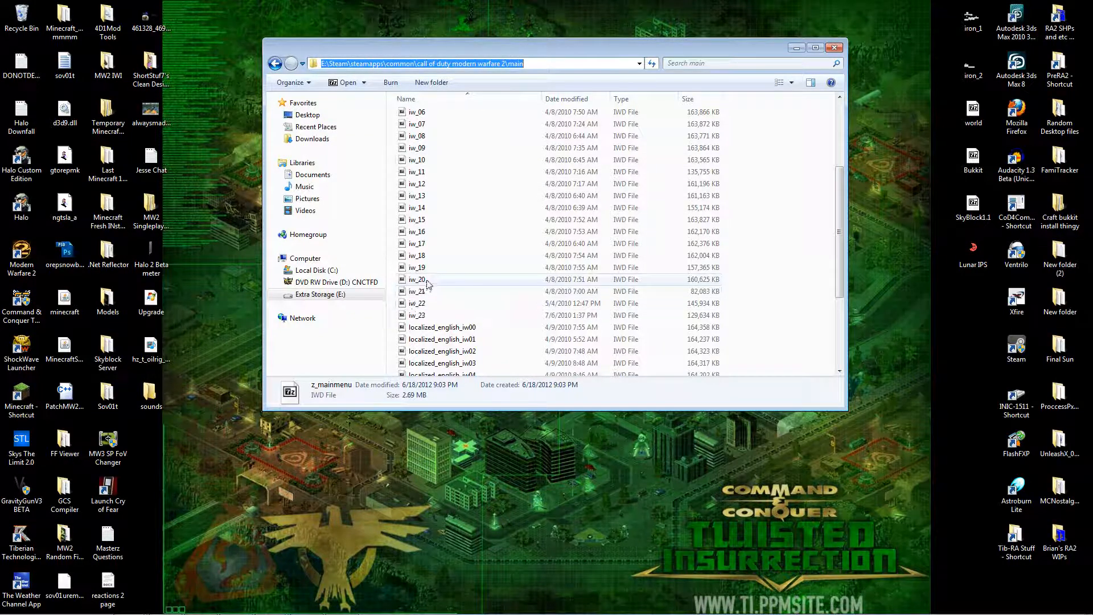
left_click(417, 280)
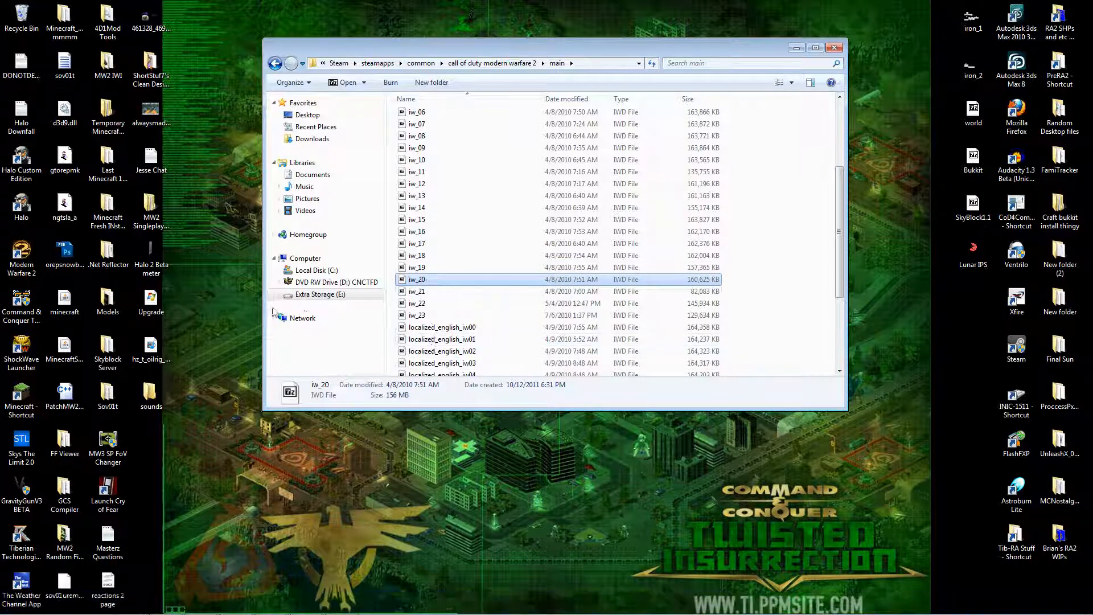
left_click(151, 348)
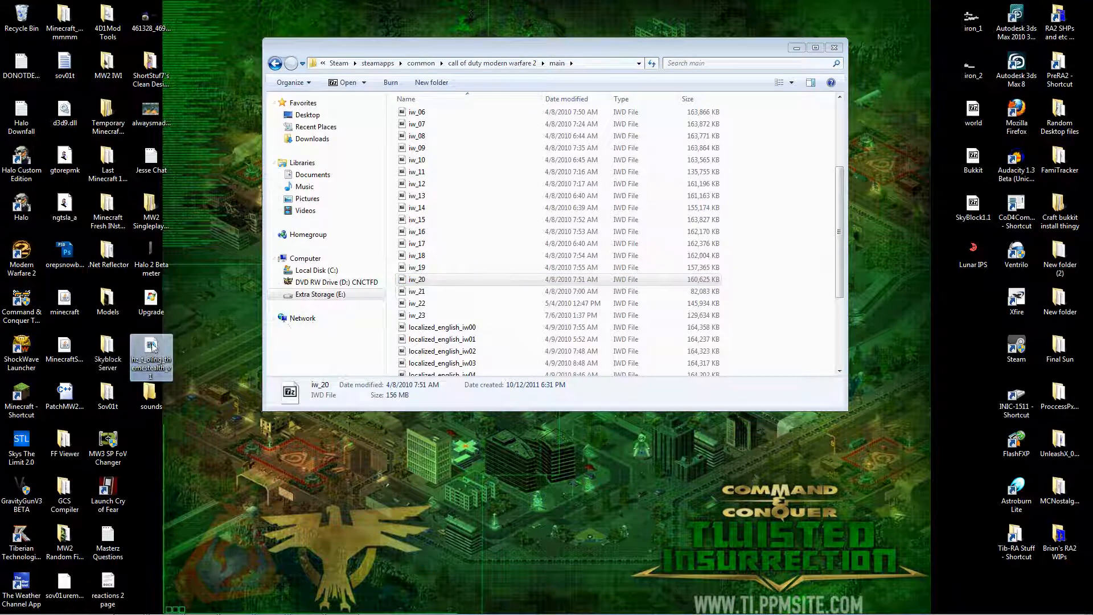
left_click(151, 361)
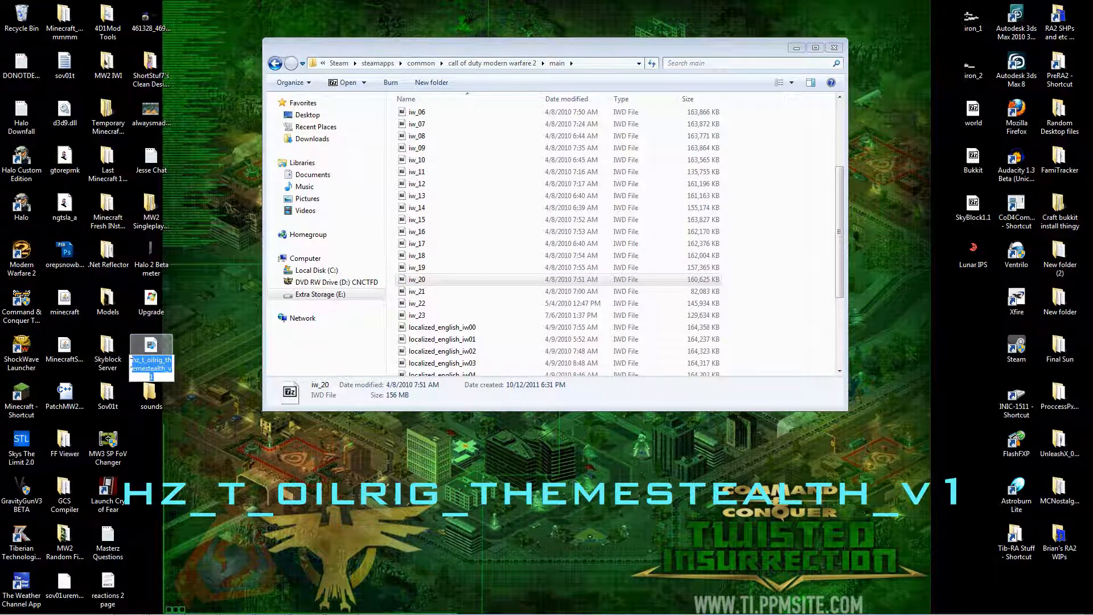
right_click(152, 362)
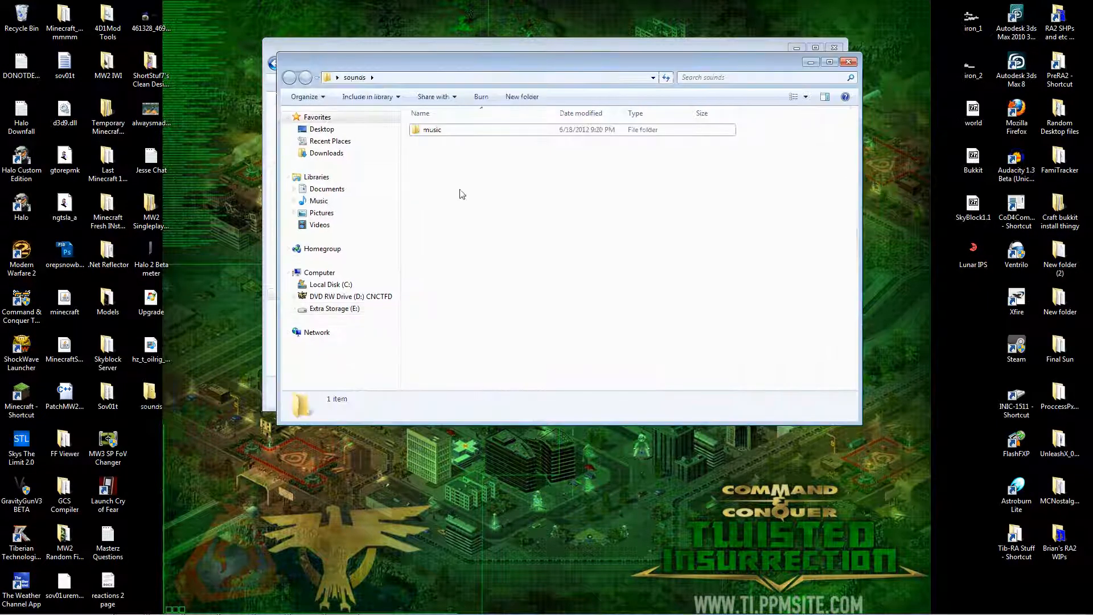
Paste the renamed hz_t_oilrig_themestealth_v1 track into the sounds > music folder
right_click(460, 193)
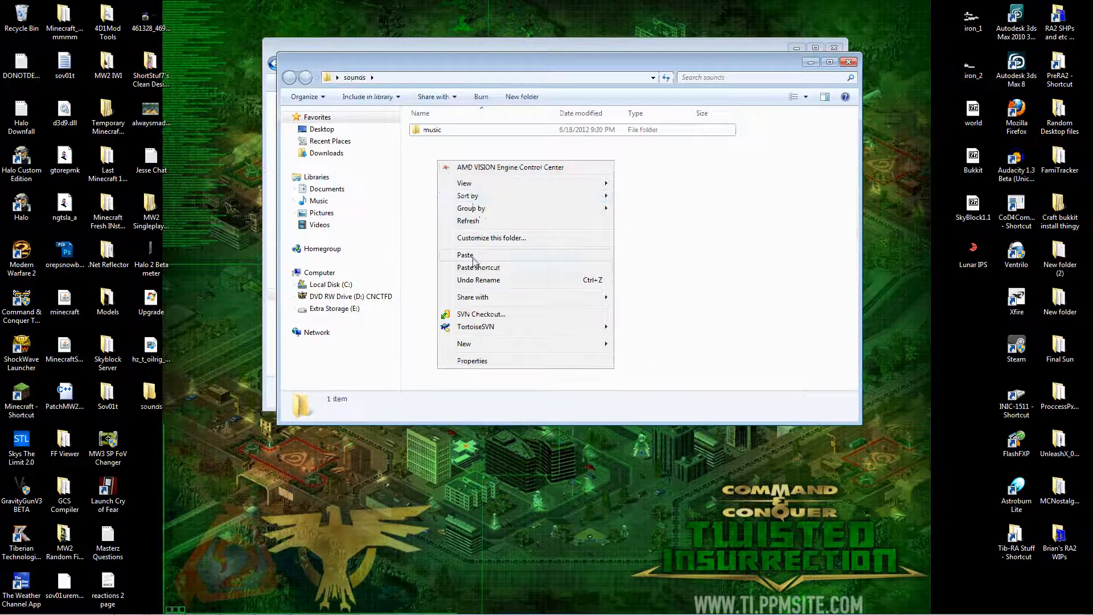
double_click(433, 130)
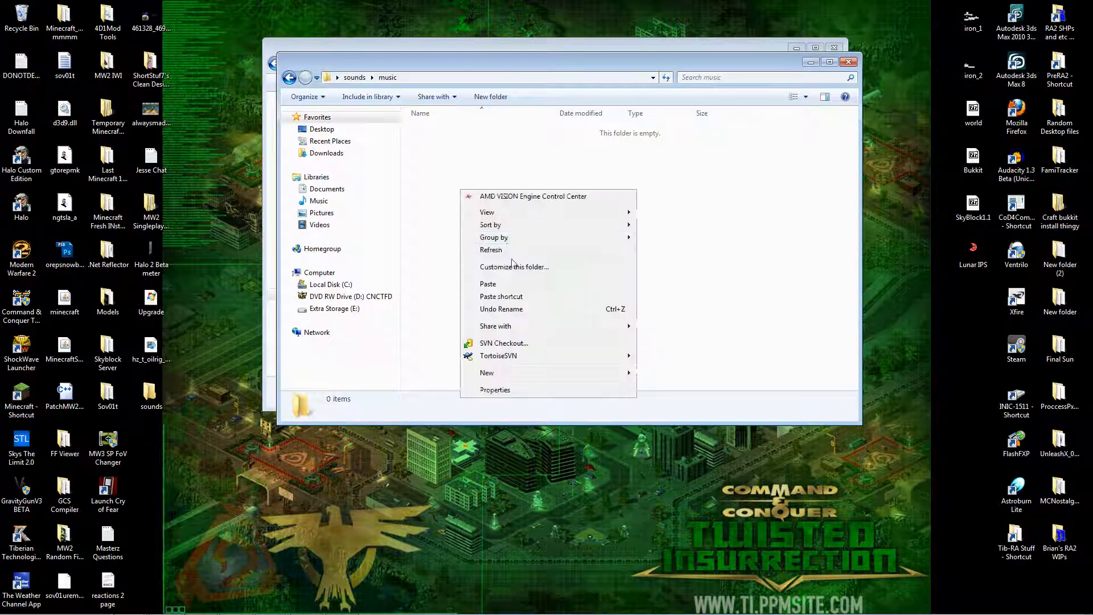
left_click(489, 284)
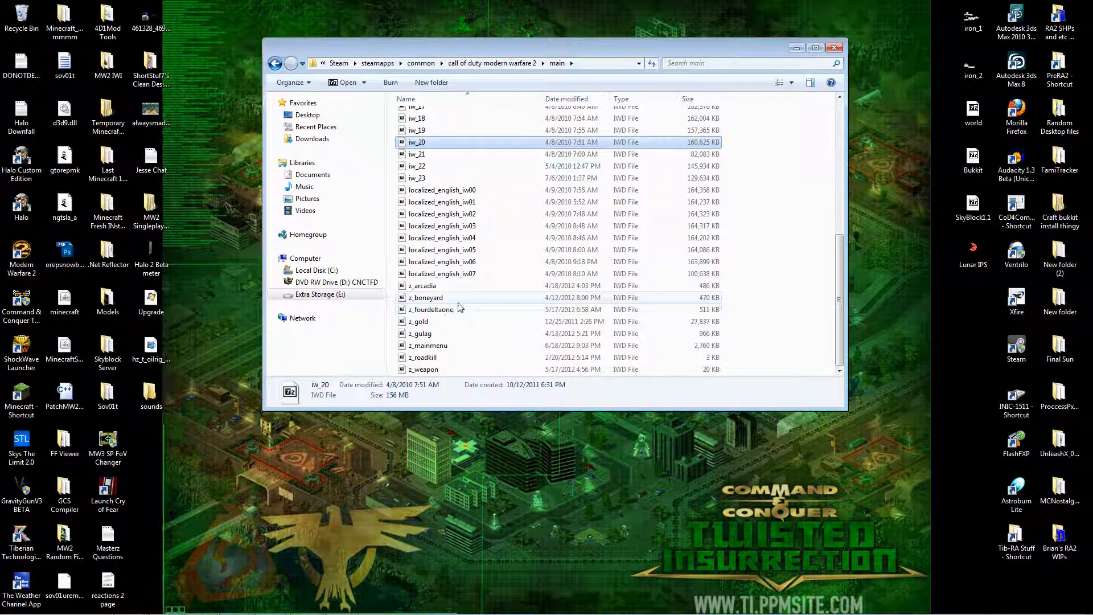
mouse_move(477, 250)
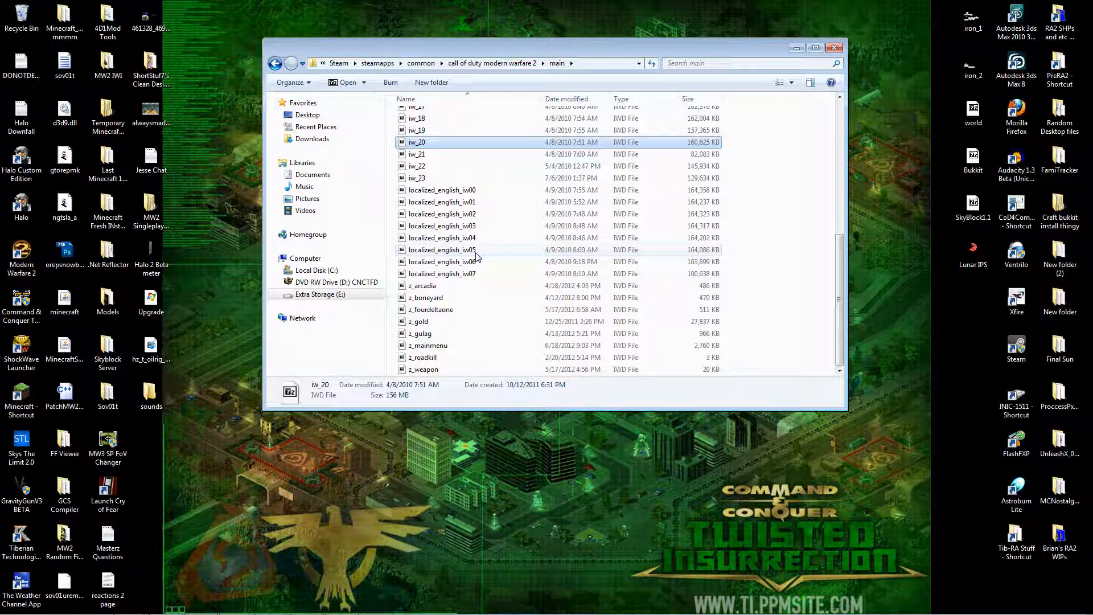
Copy z_fourdeltaone.iwd to the desktop and open the copy with WinRAR archiver
left_click(430, 308)
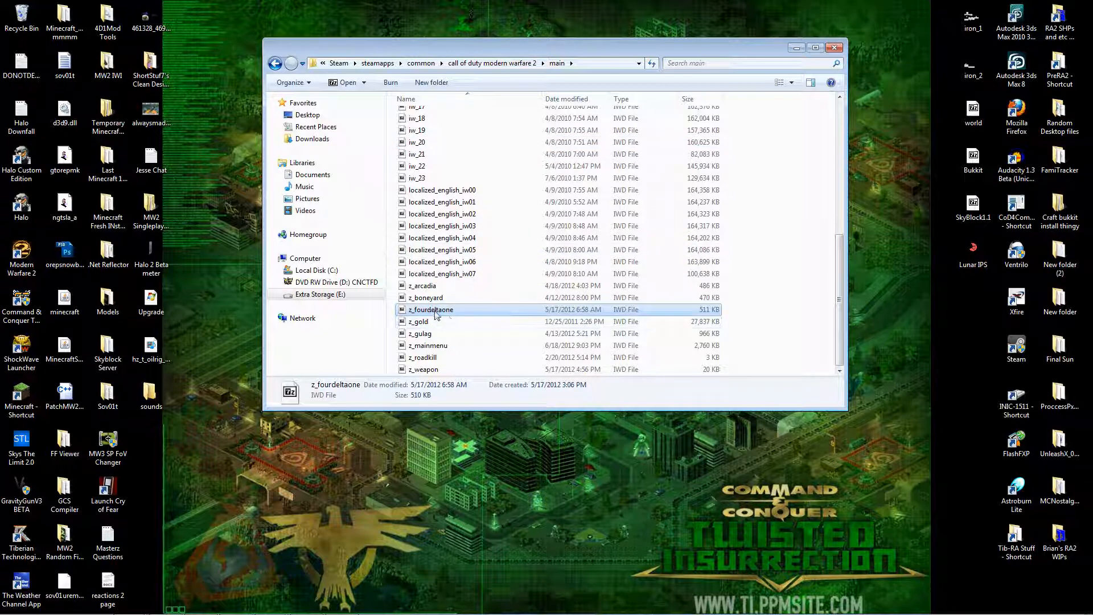
right_click(430, 310)
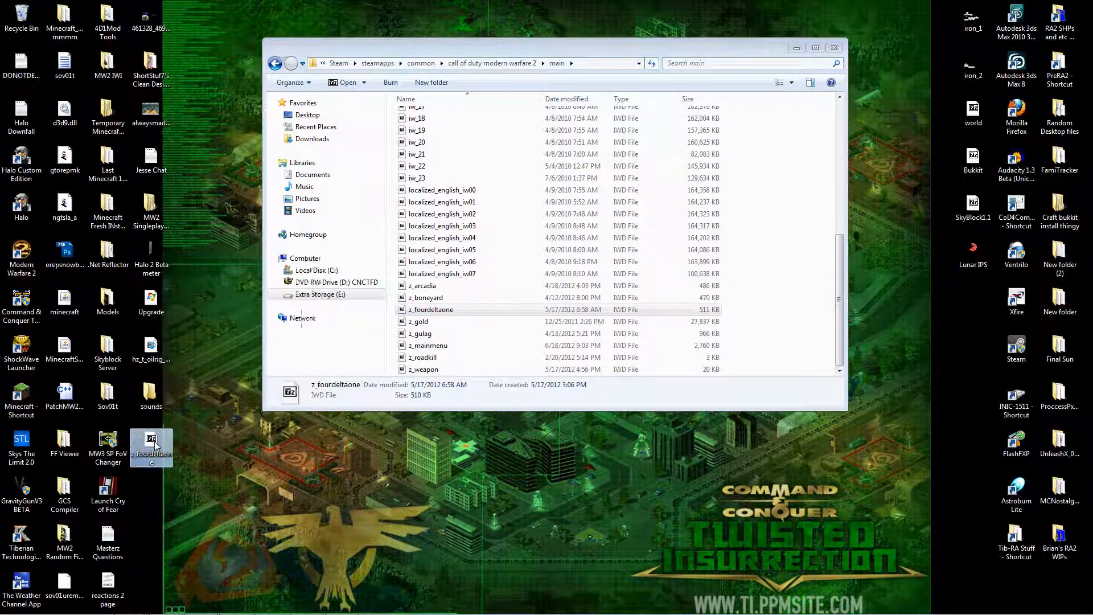
right_click(151, 447)
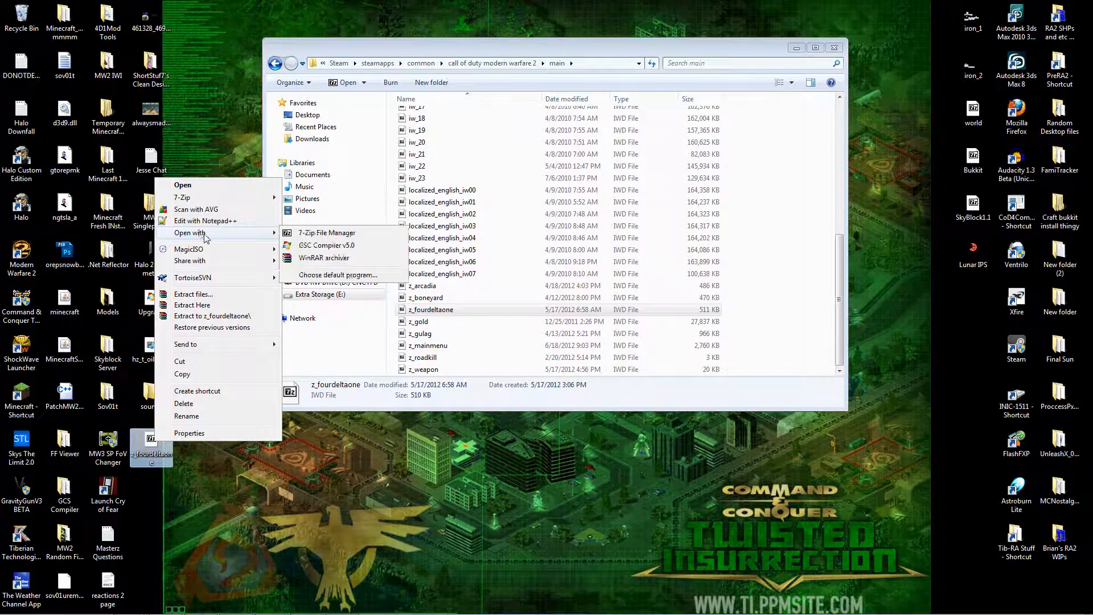
left_click(323, 257)
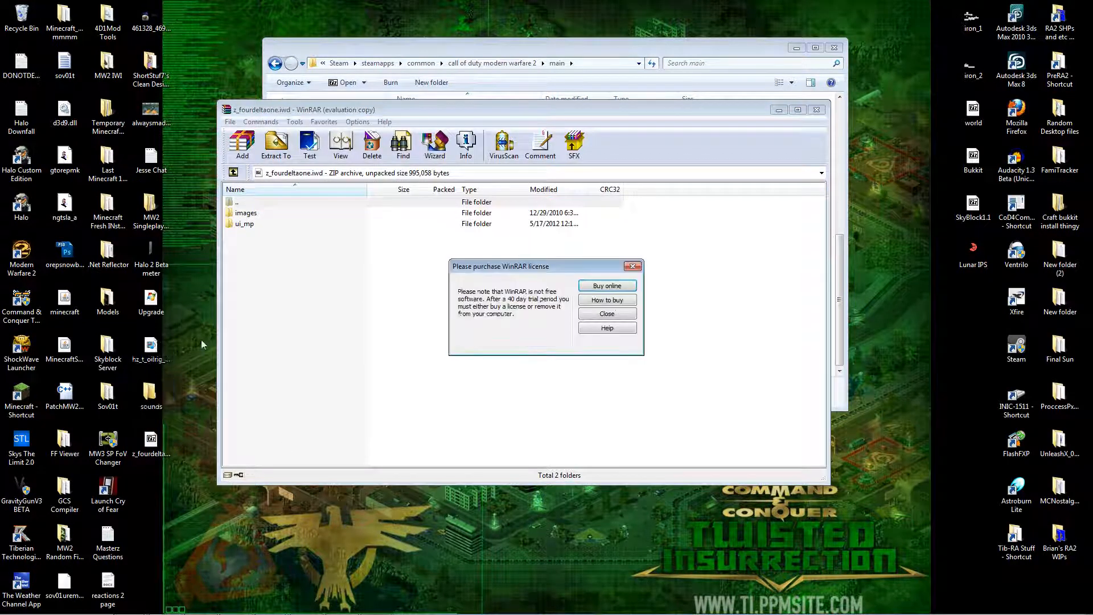
Add the sounds folder to the archive, delete images and ui_mp, and close WinRAR
left_click(606, 313)
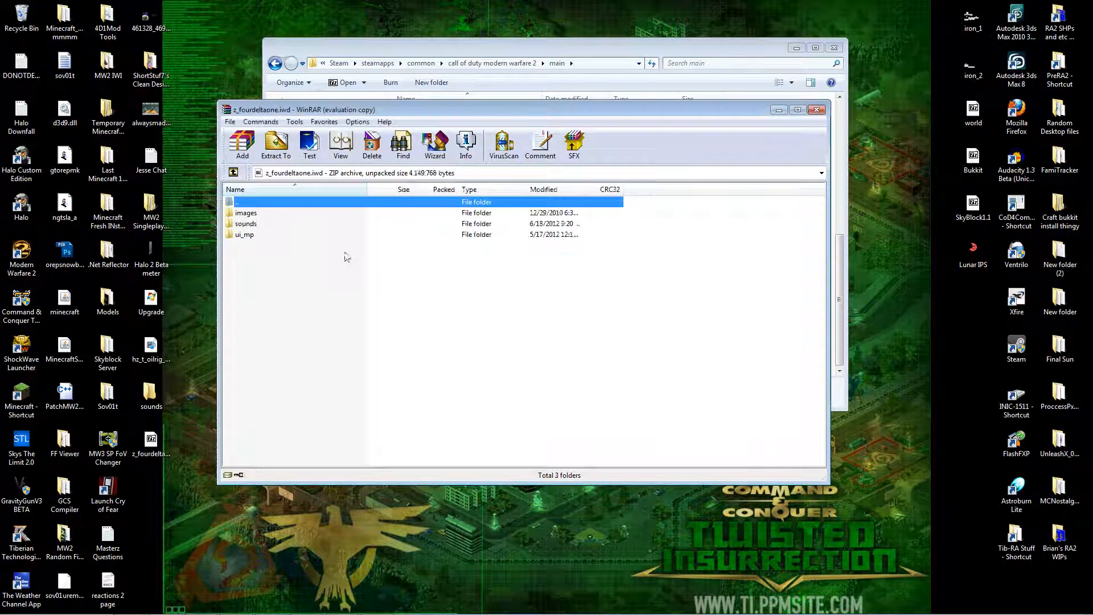
left_click(245, 235)
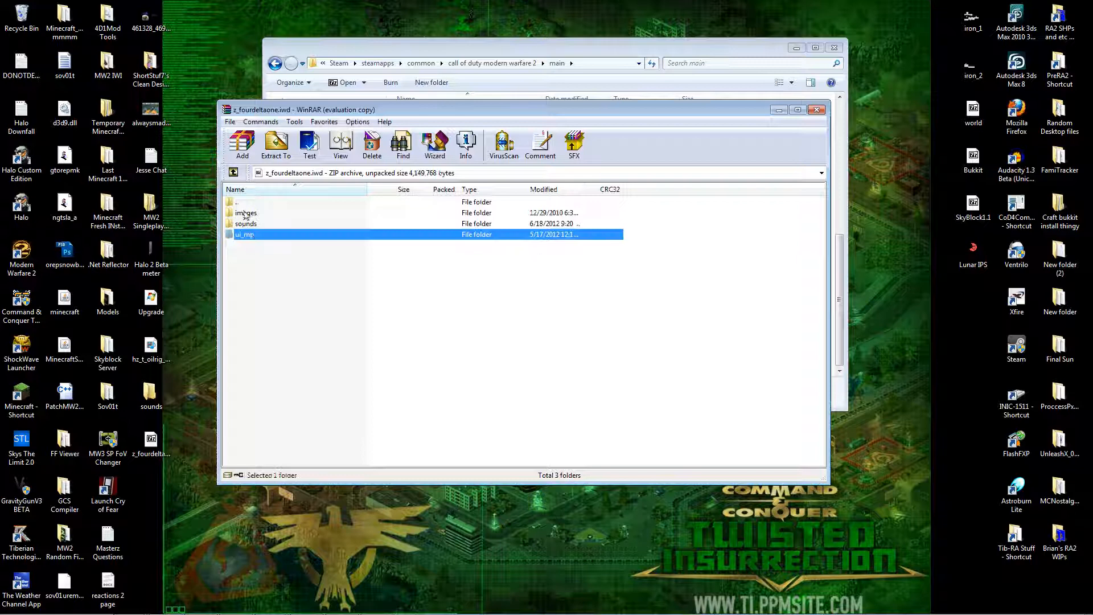
left_click(246, 213)
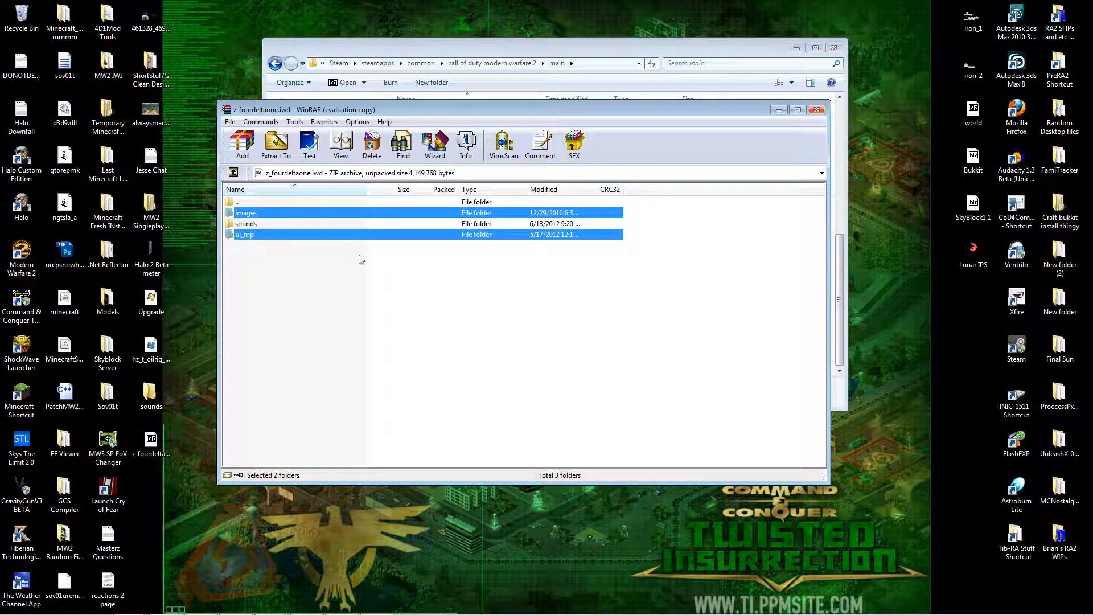
mouse_move(273, 269)
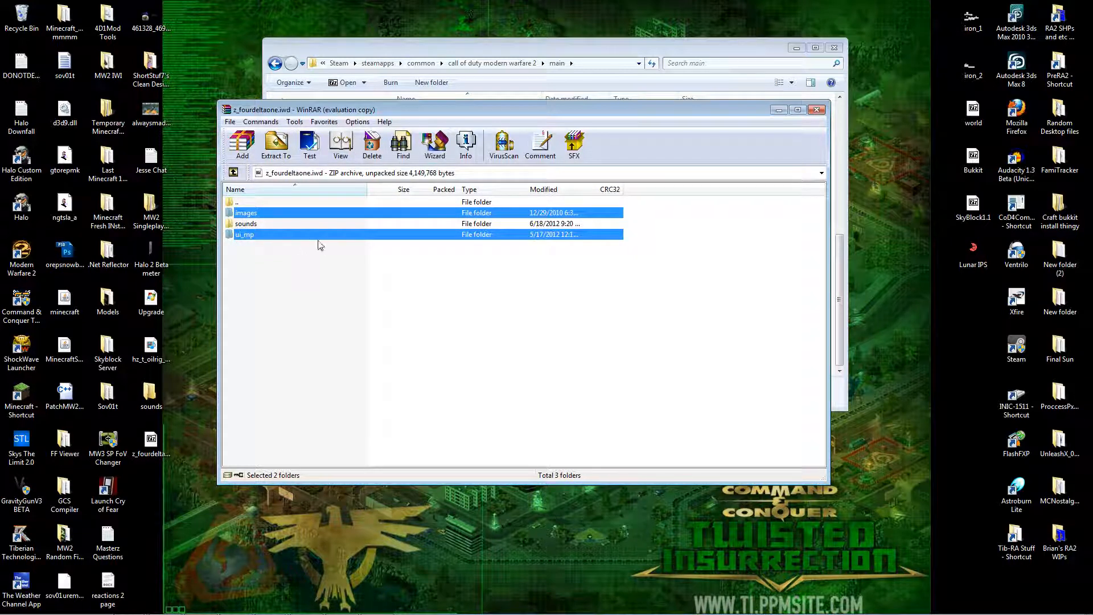
mouse_move(290, 232)
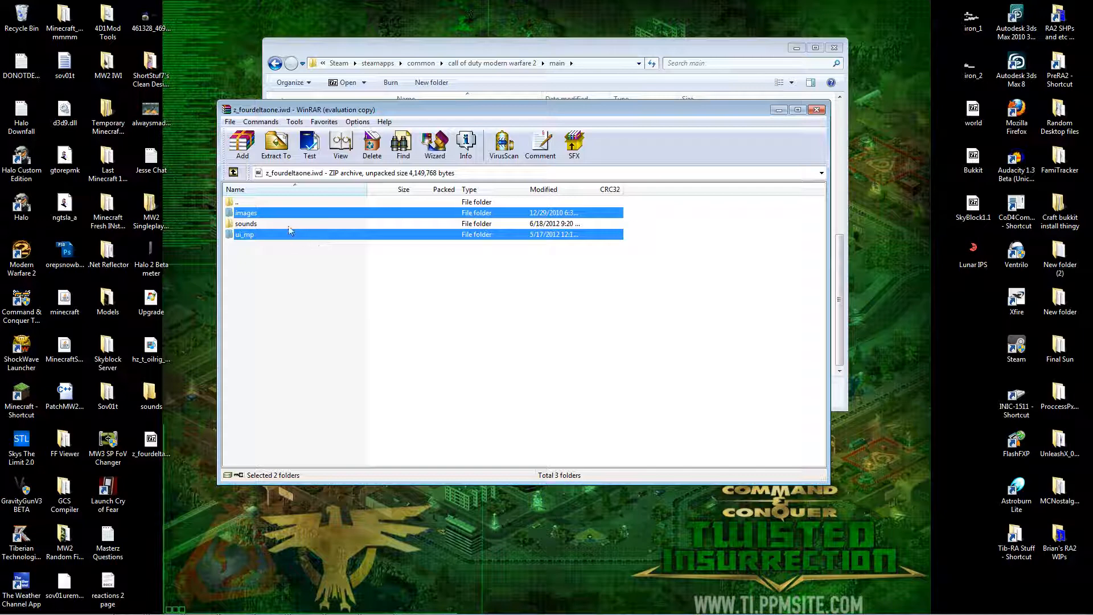
left_click(372, 144)
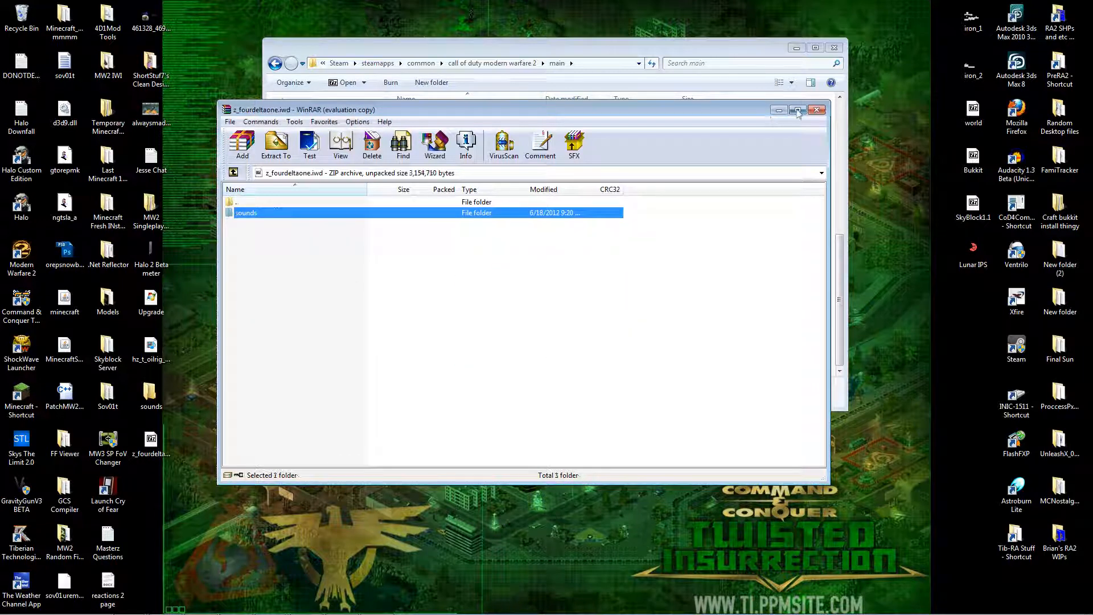
left_click(817, 110)
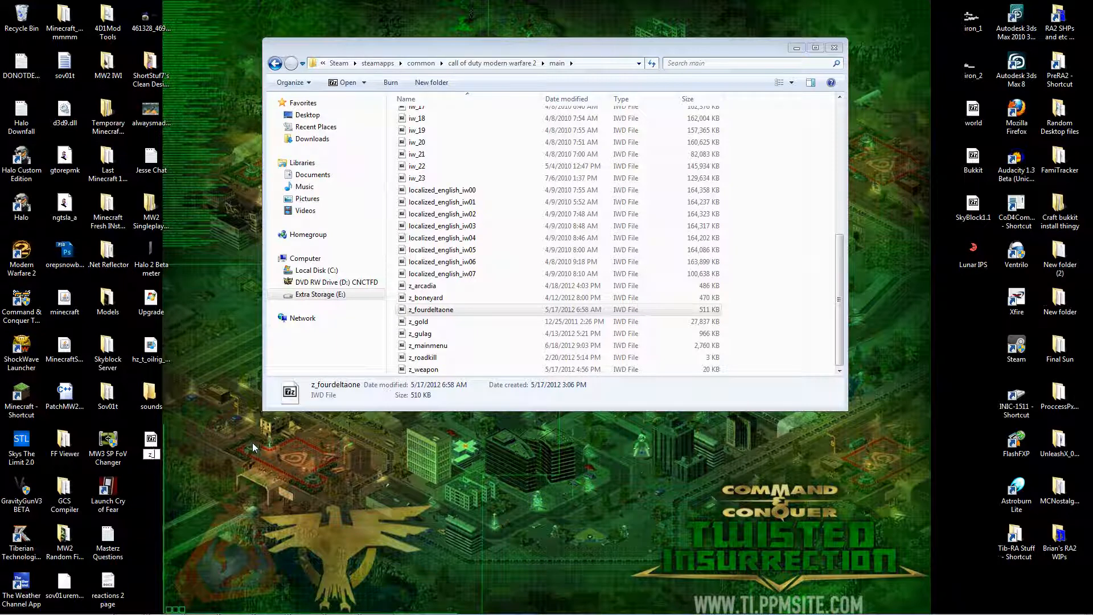
mouse_move(150, 440)
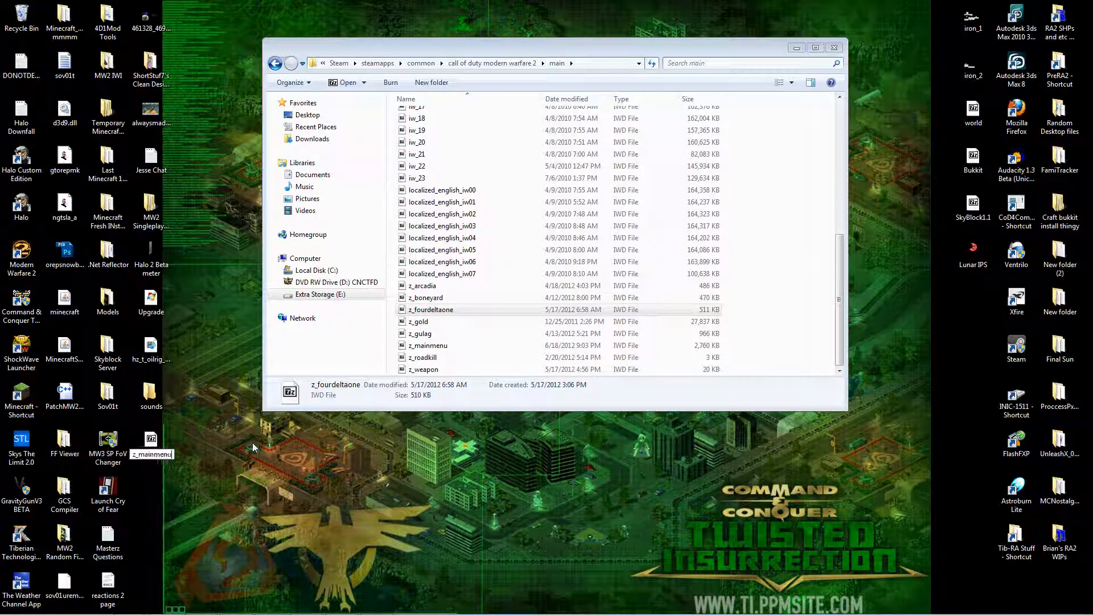